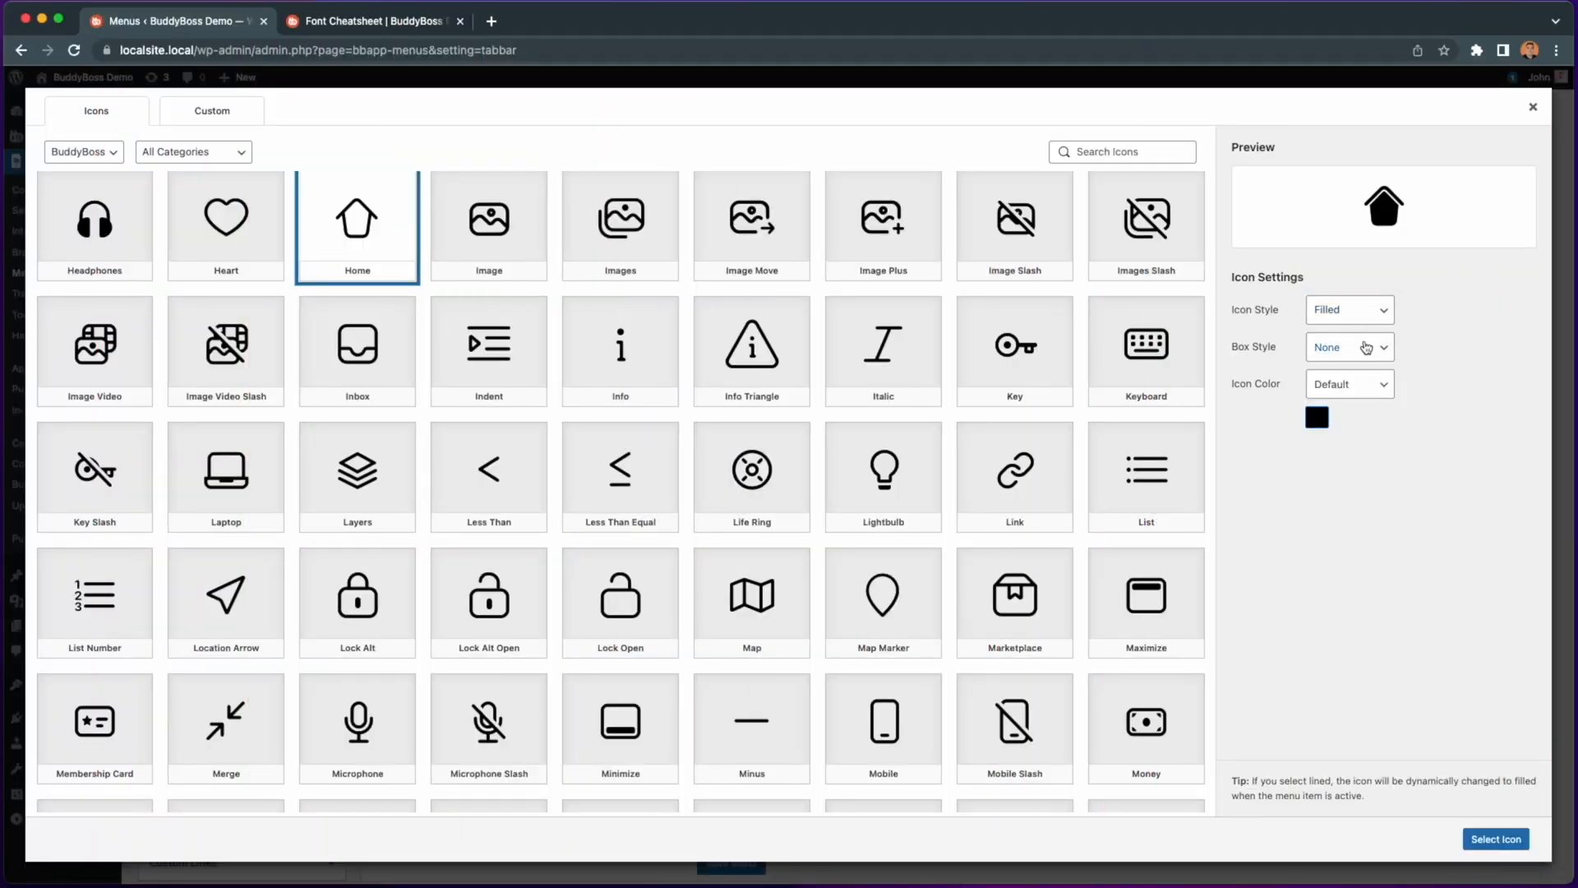
Step: Give the filled Home icon a Rounded box style and a Custom orange icon colour
{"action": "left_click", "coordinate": [1348, 347]}
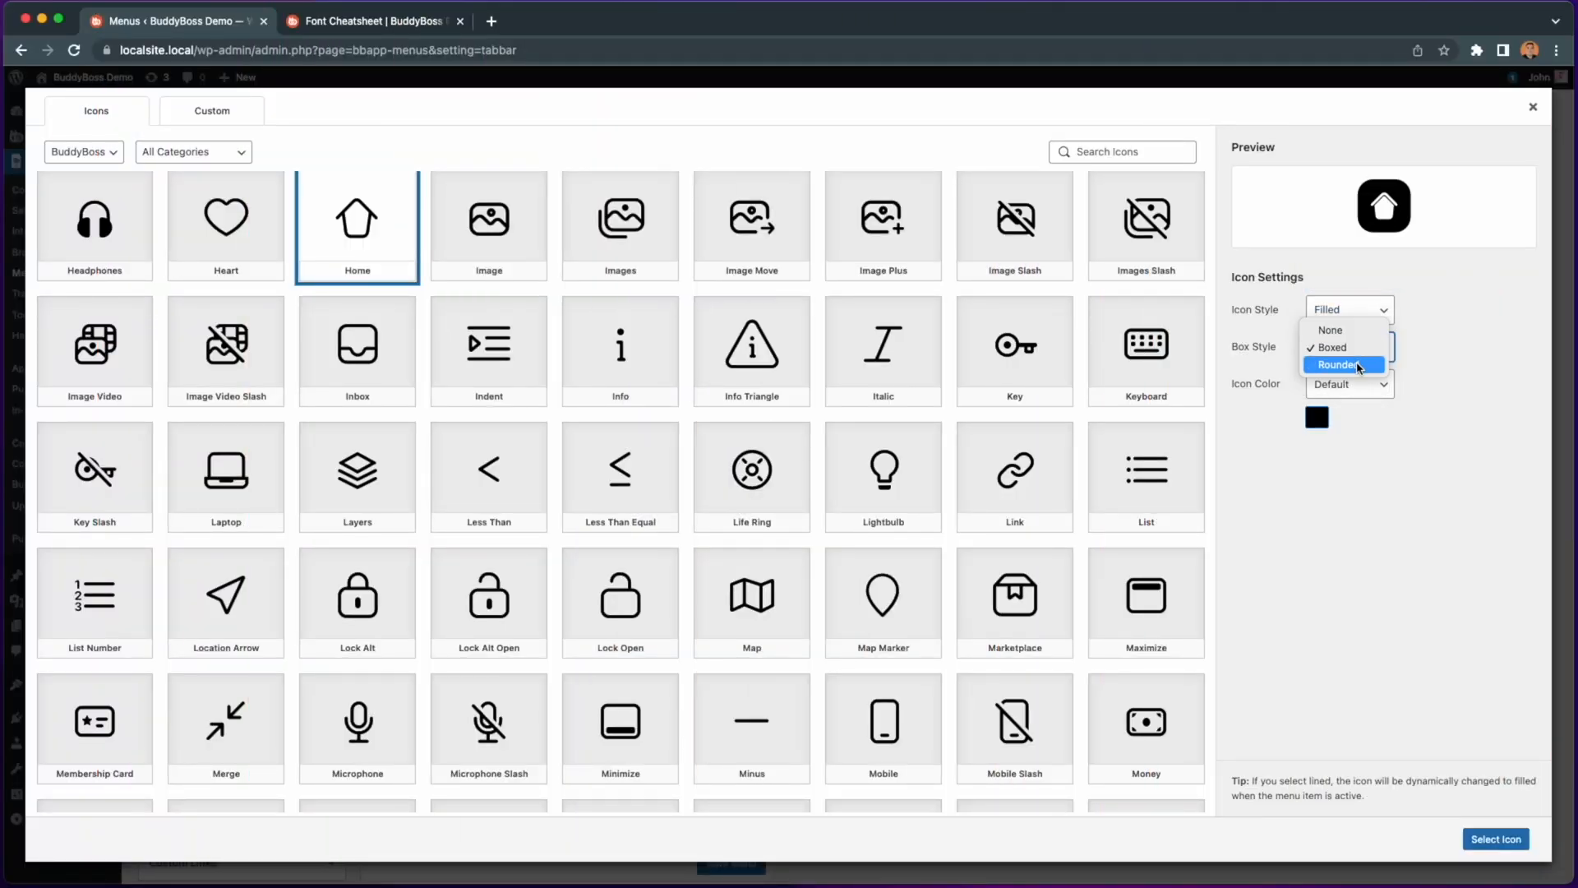
{"action": "left_click", "coordinate": [1338, 365]}
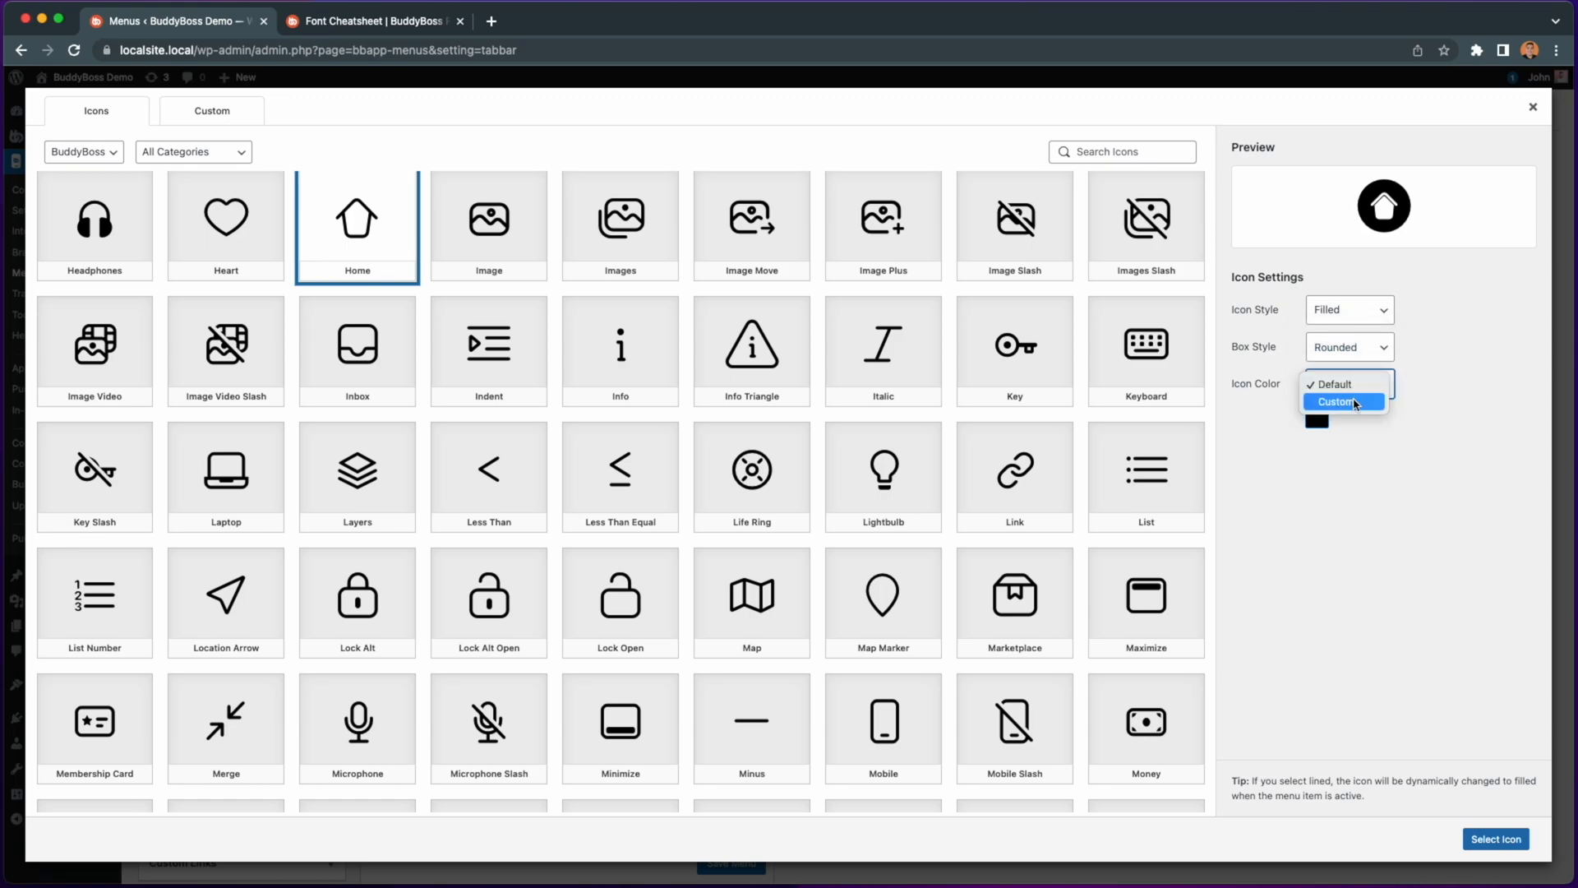
{"action": "left_click", "coordinate": [1336, 401]}
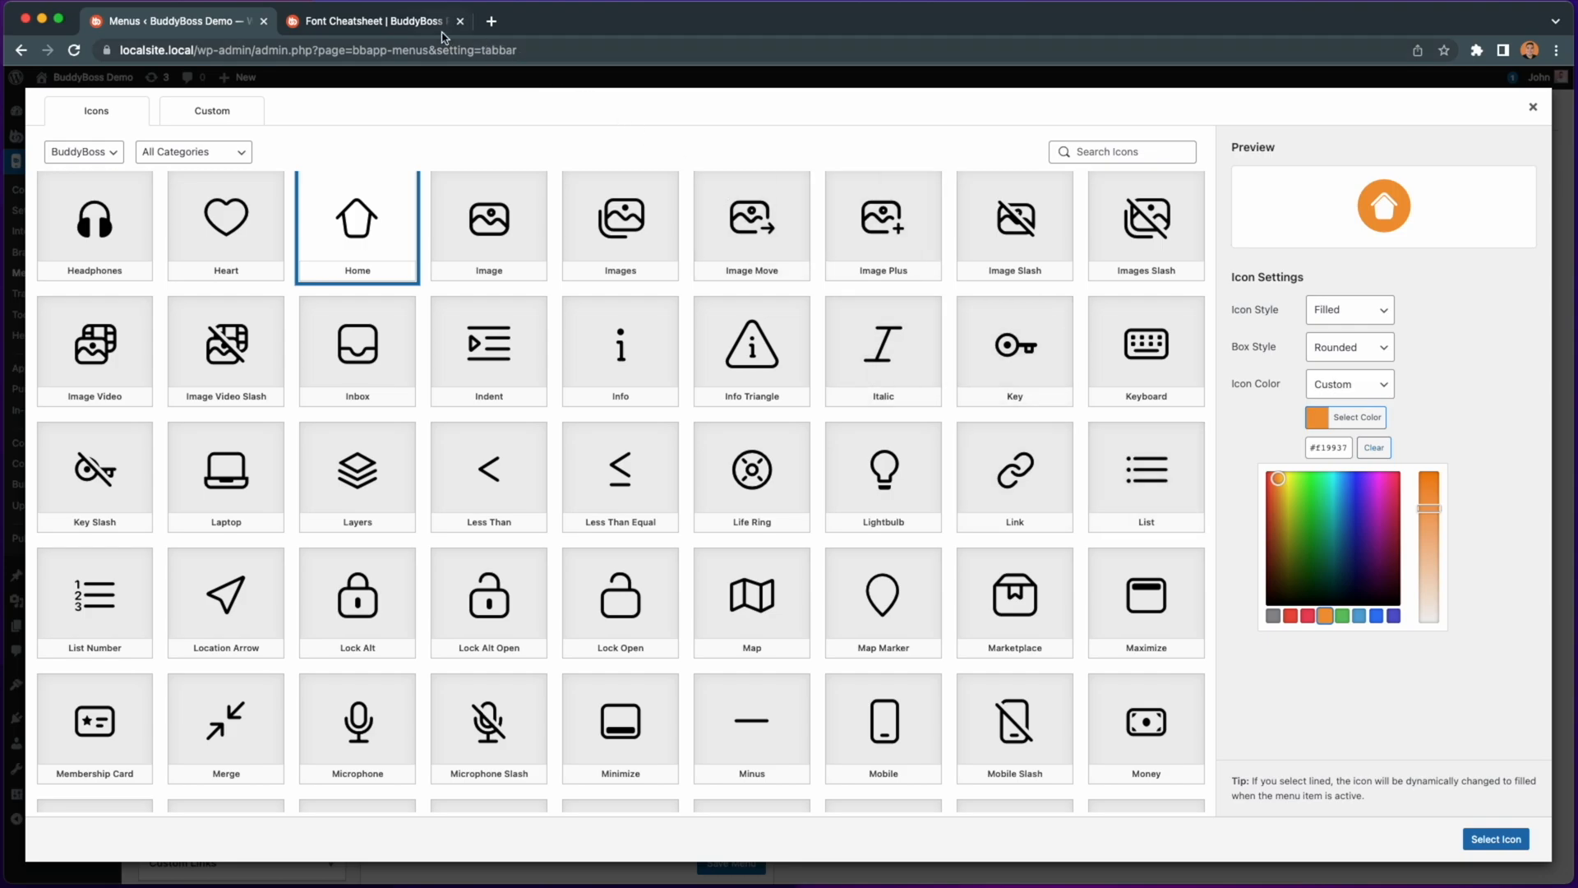
Step: Browse the Font Cheatsheet icon grid down to the Article Slash through Battery icons
{"action": "left_click", "coordinate": [373, 19]}
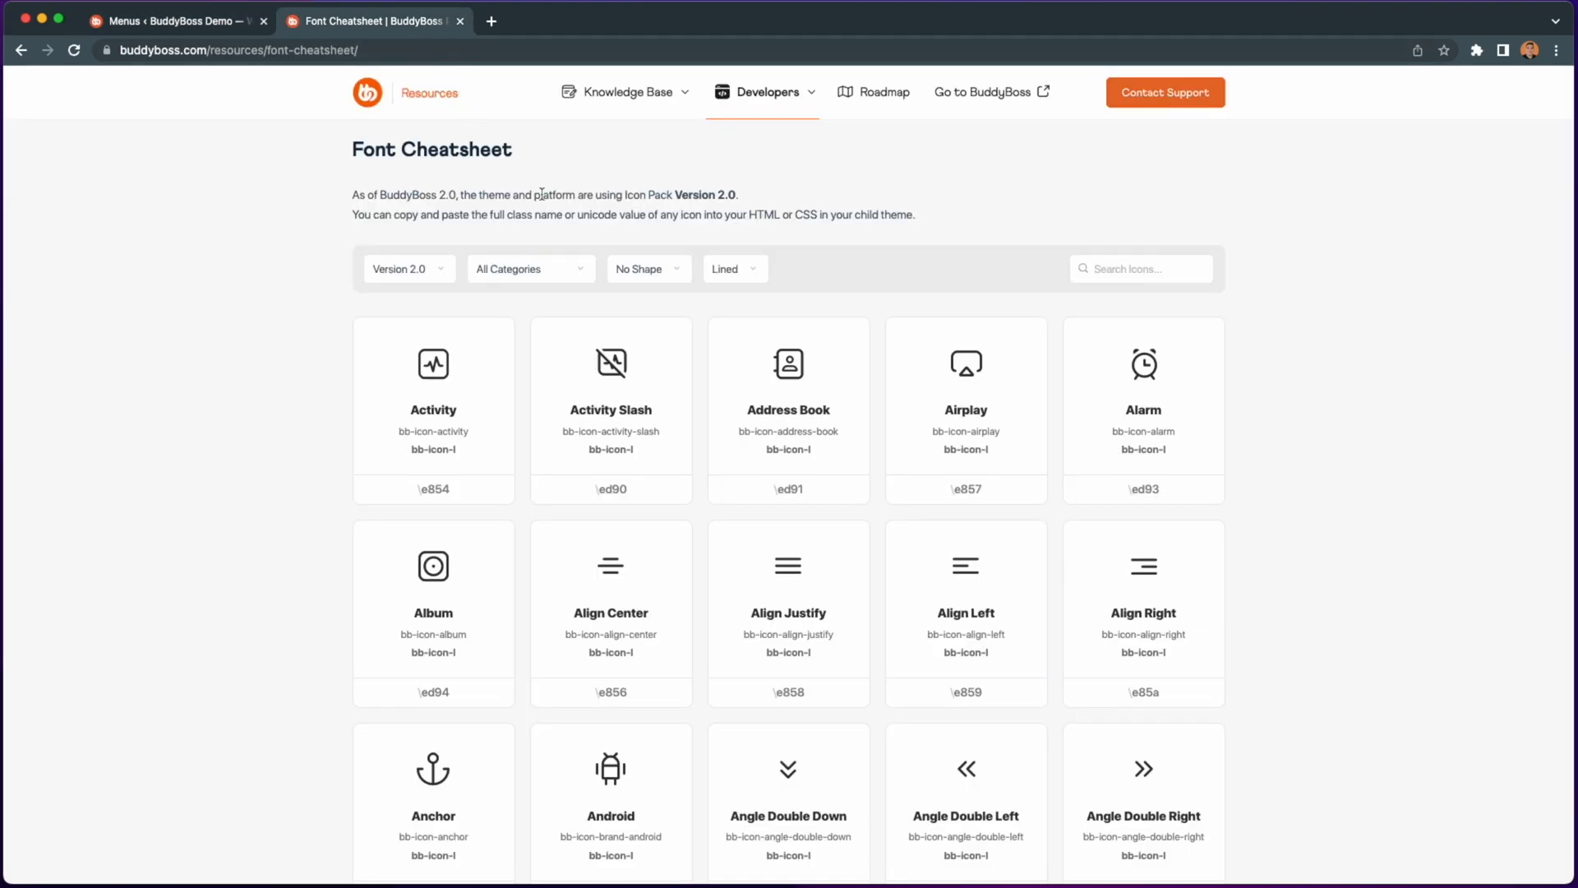
{"action": "scroll", "scroll_direction": "down", "scroll_amount": 3}
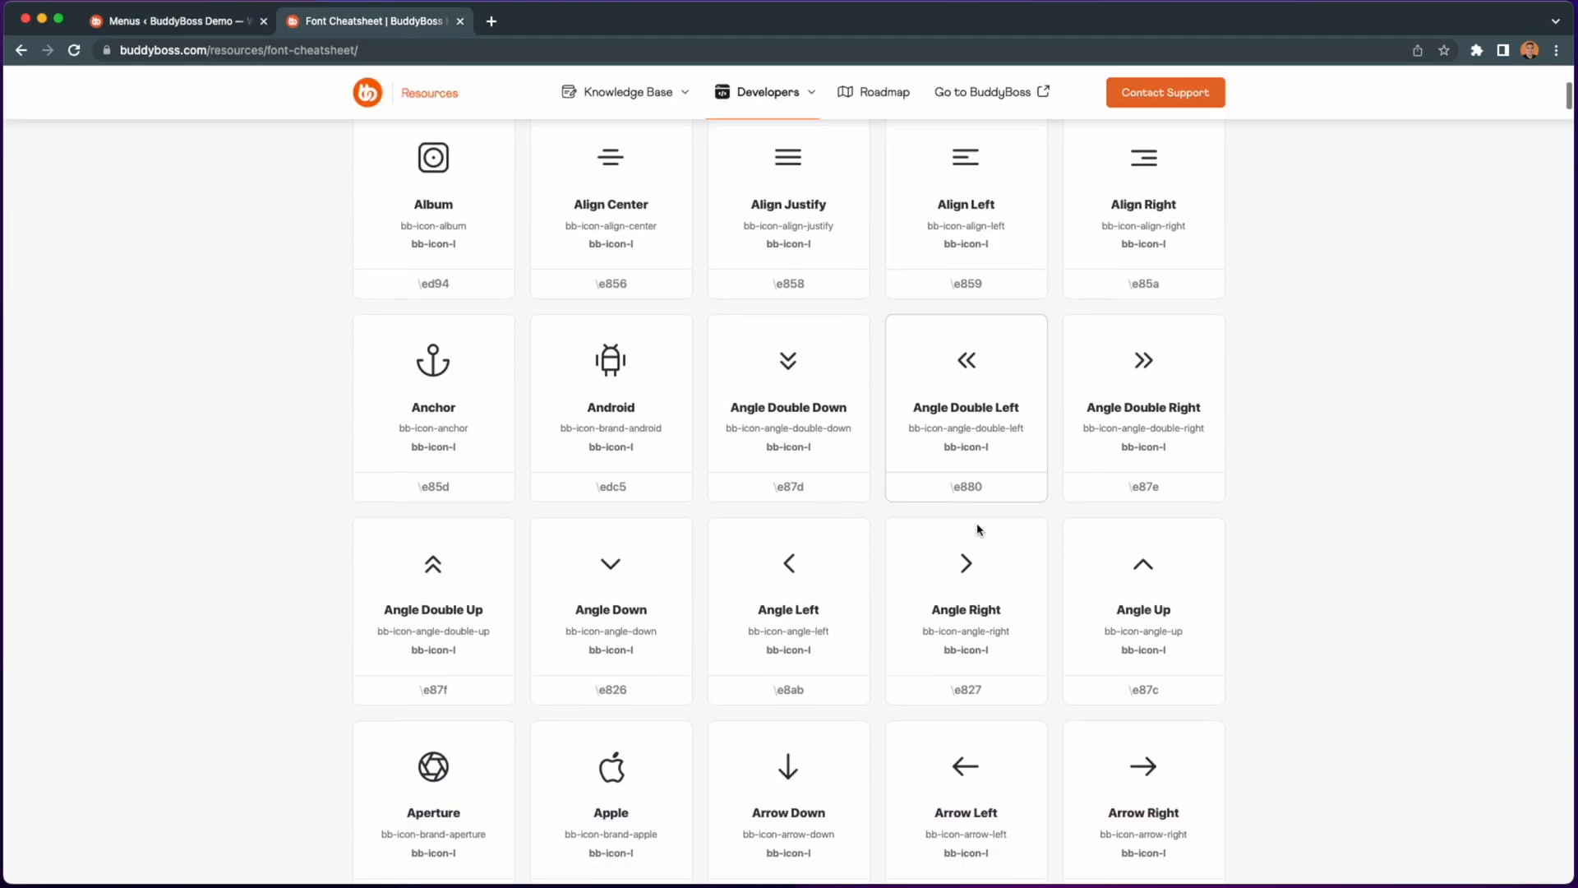
{"action": "scroll", "scroll_direction": "down", "scroll_amount": 3}
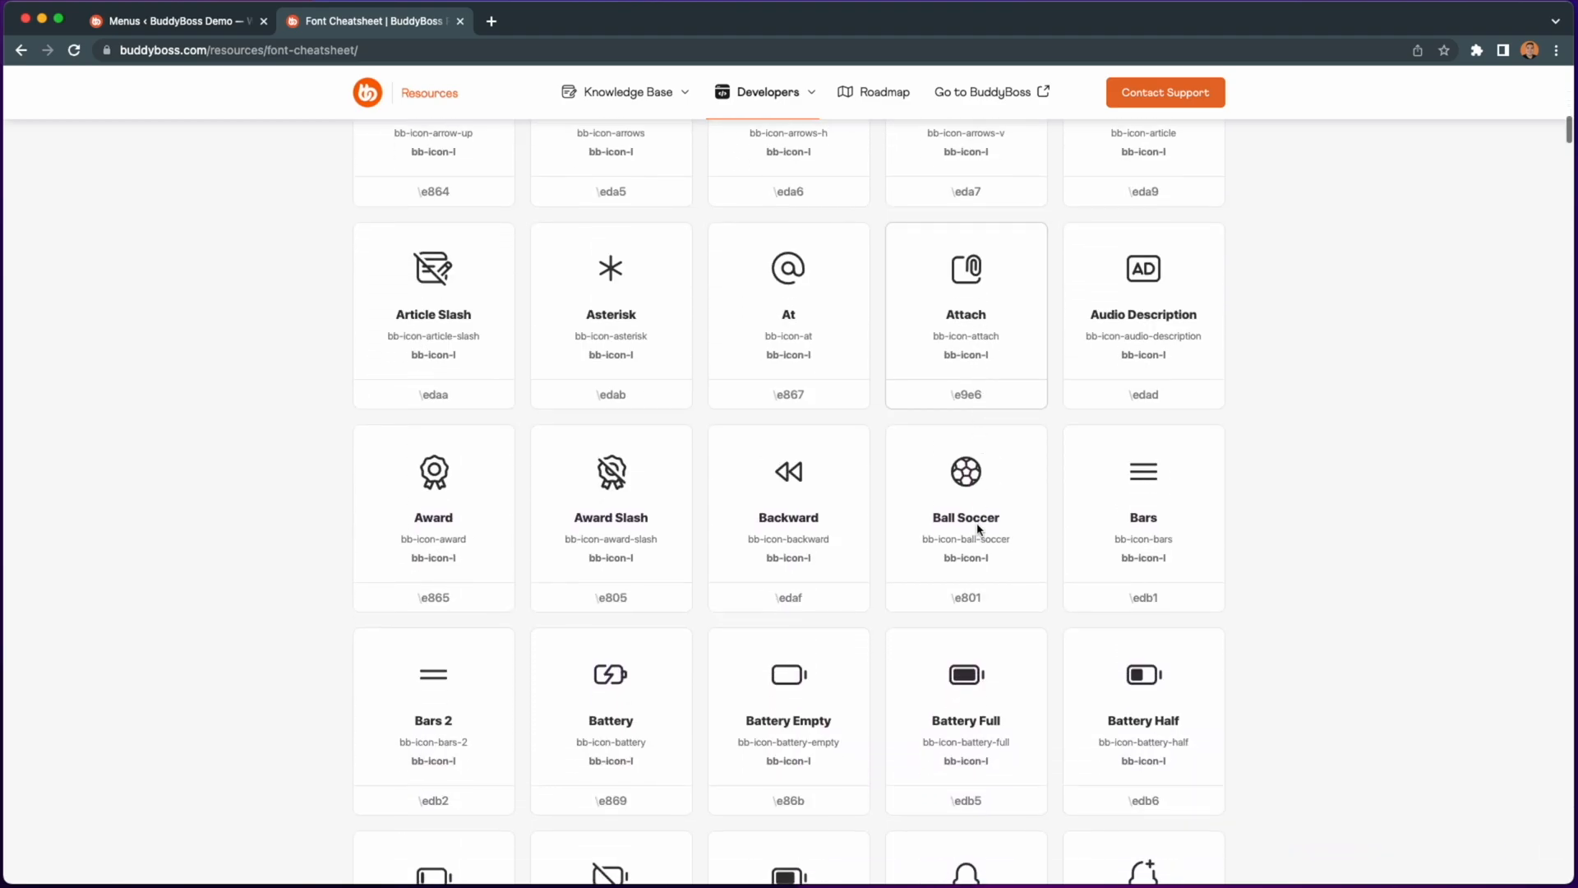